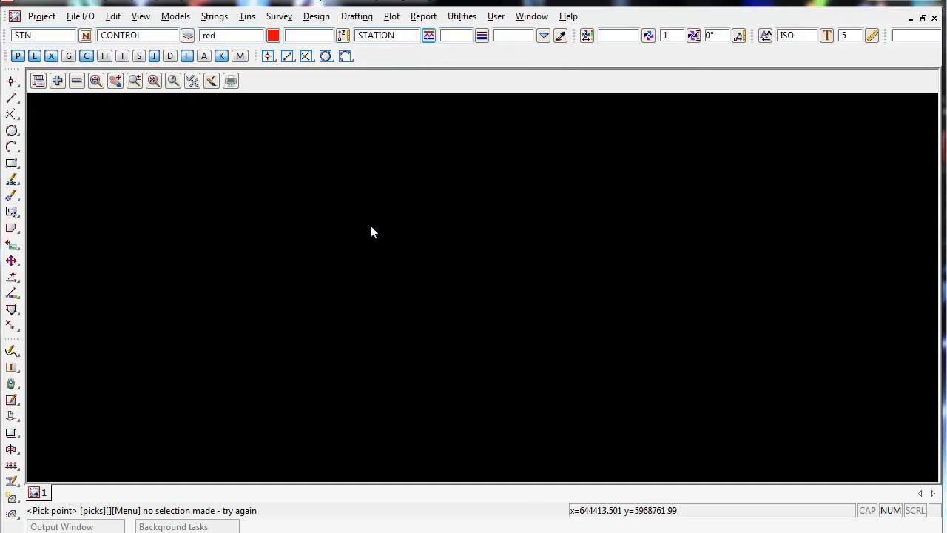
mouse_move(338, 247)
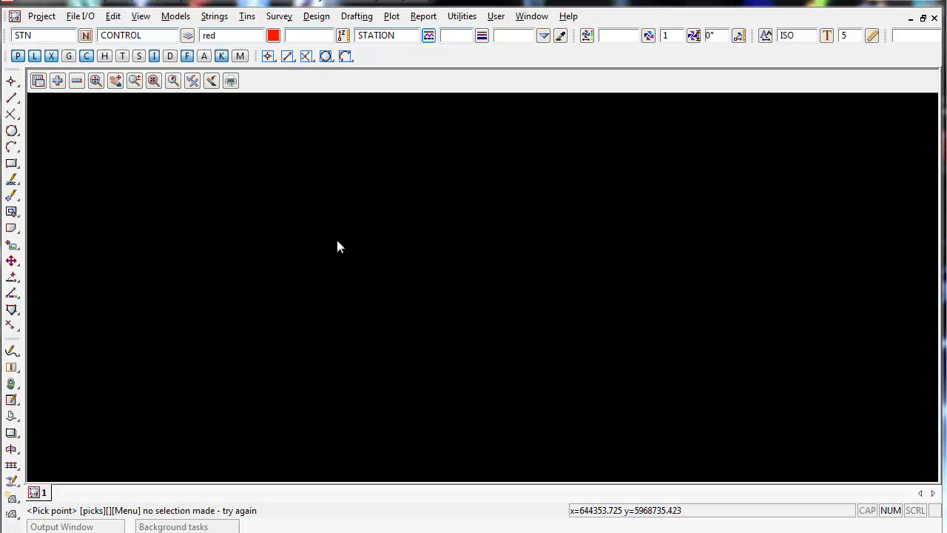
mouse_move(331, 248)
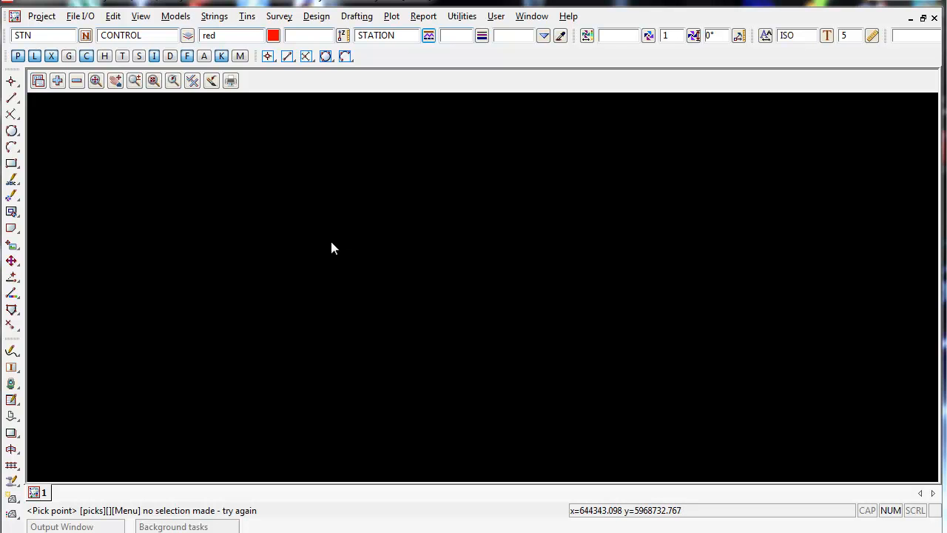
- Launch Create Control Stations from the Survey > Extras menu
left_click(279, 16)
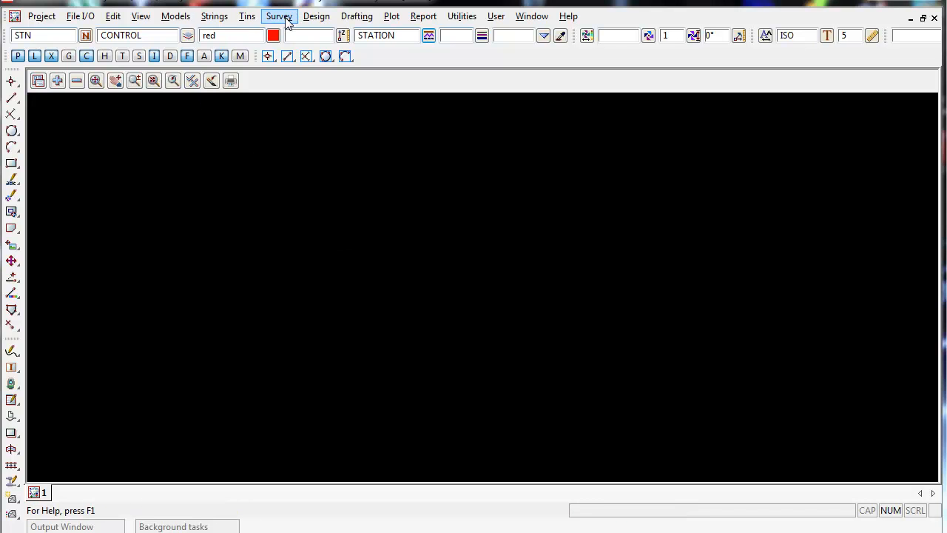
left_click(279, 16)
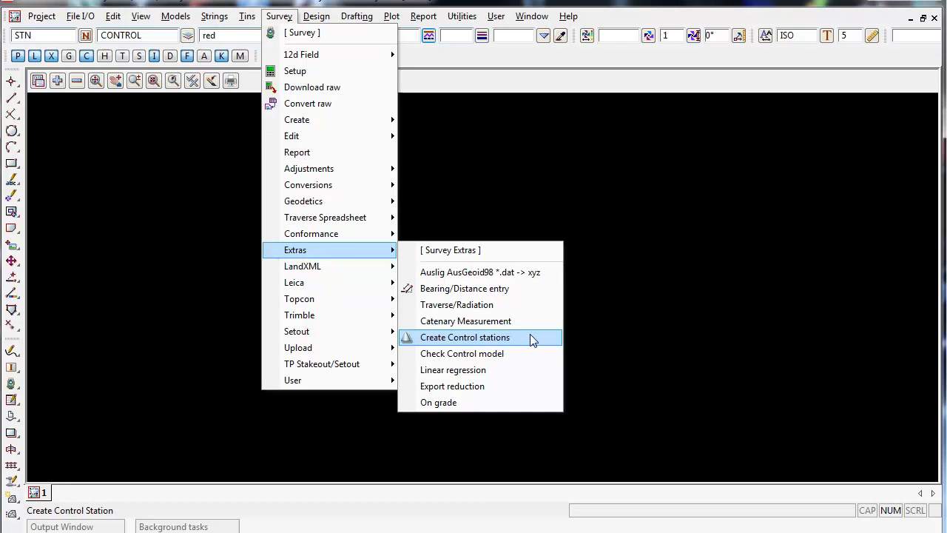
left_click(465, 336)
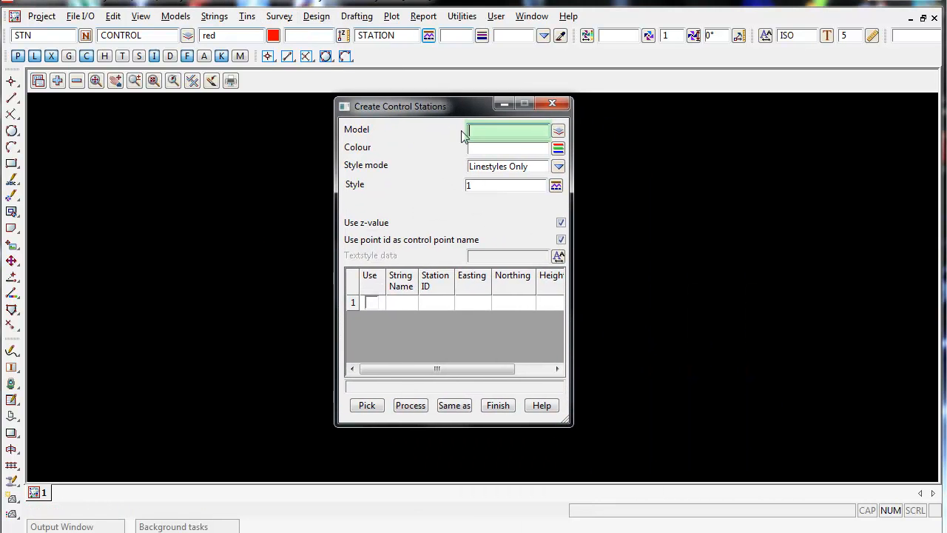
- Target the CONTROL model in red with Symbols Only style mode
left_click(507, 131)
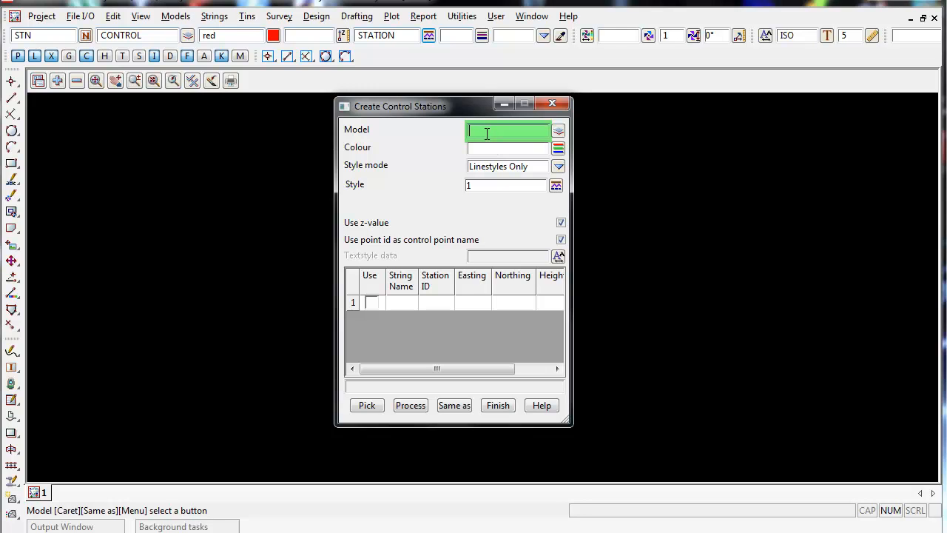
type("CONTRO")
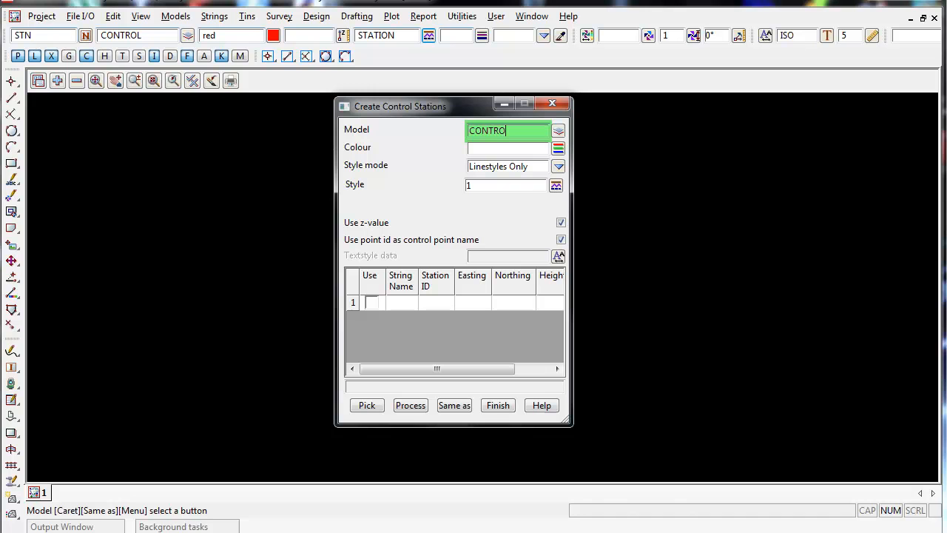
left_click(507, 148)
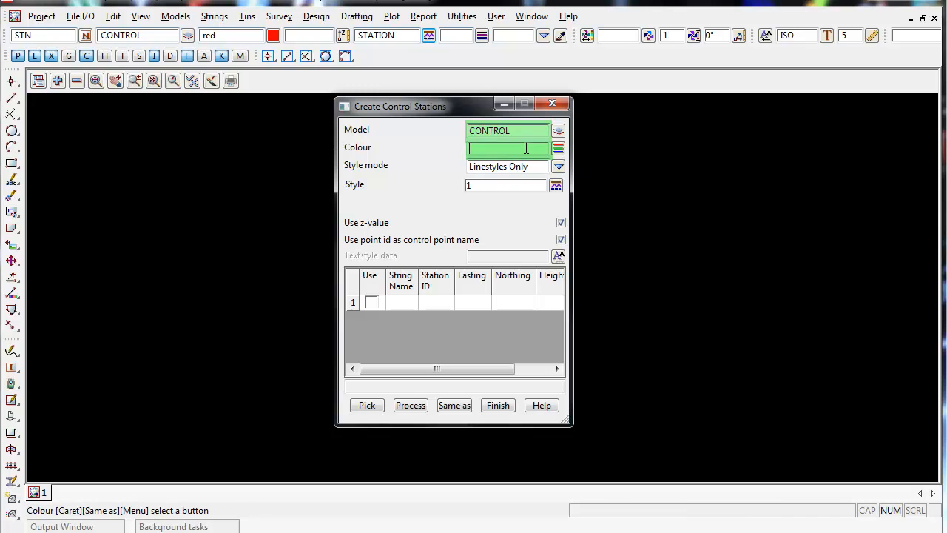
left_click(558, 147)
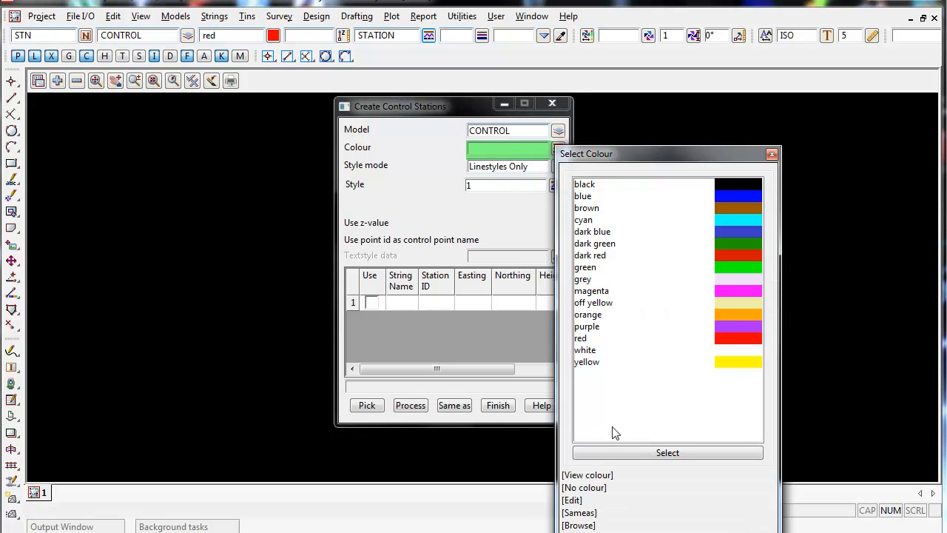
mouse_move(724, 344)
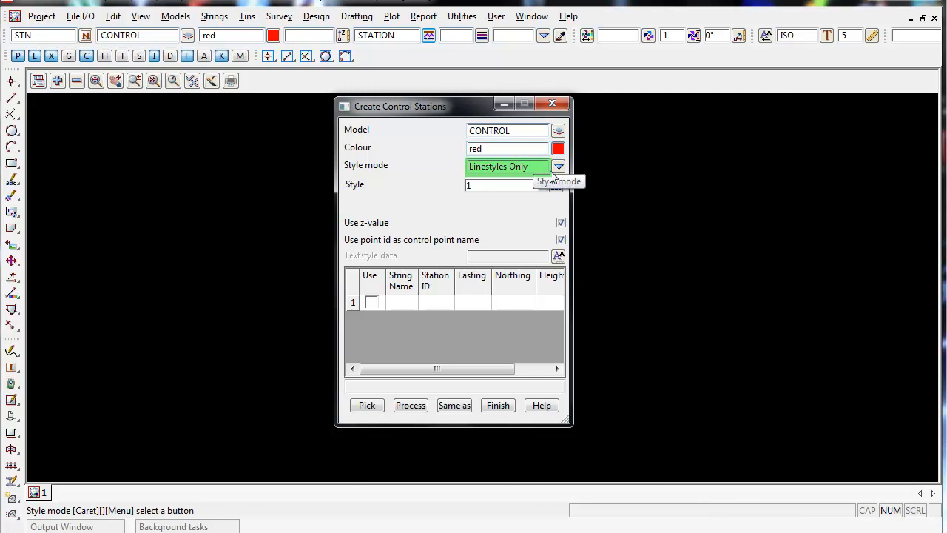
left_click(559, 166)
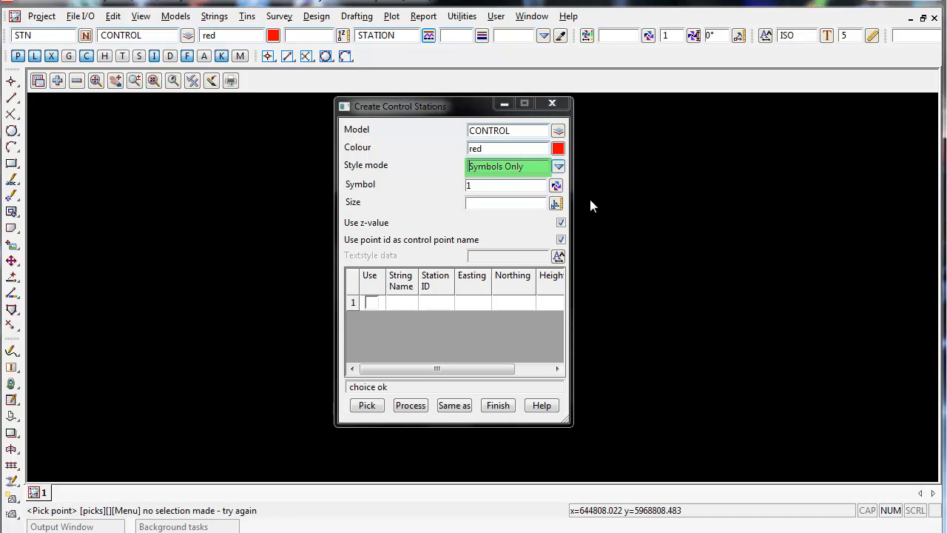
- Choose the STATION symbol from the Survey symbol folder
left_click(507, 185)
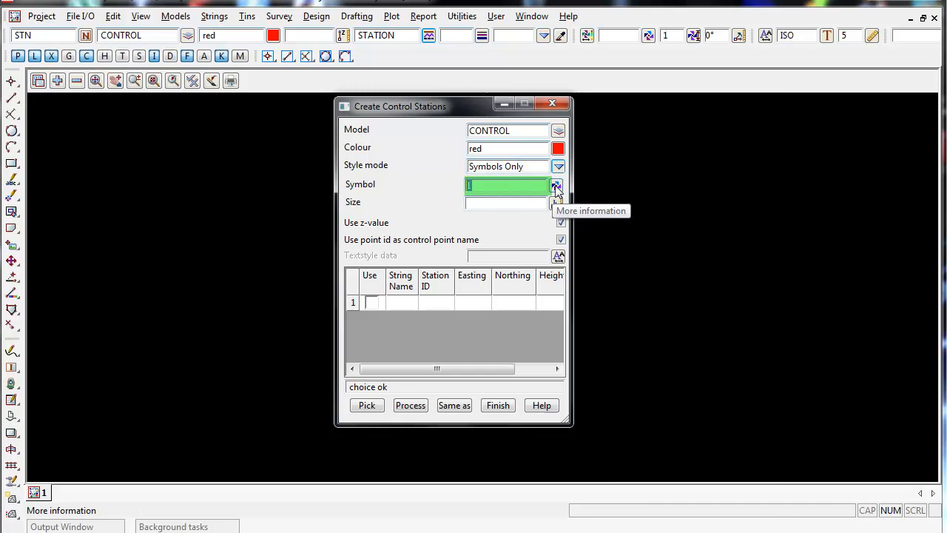
left_click(557, 184)
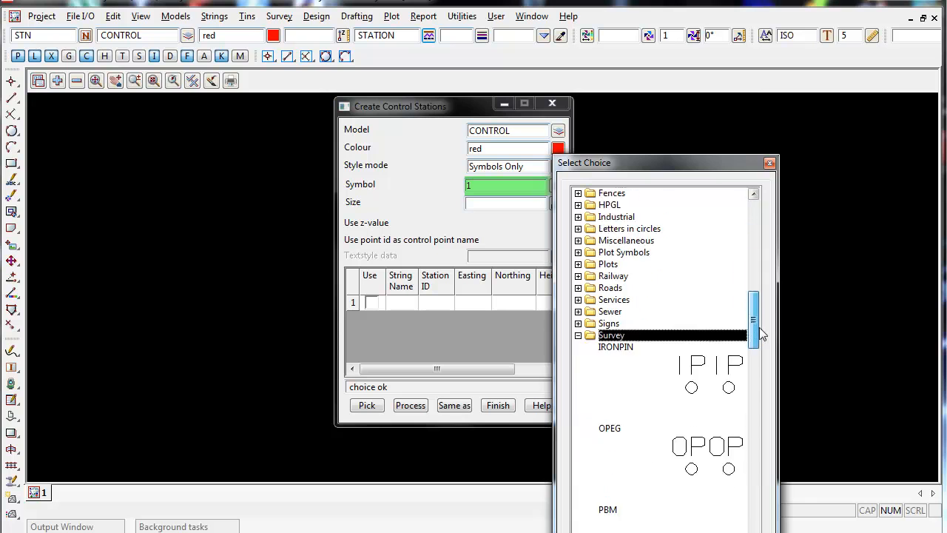
left_click_drag(753, 329, 754, 441)
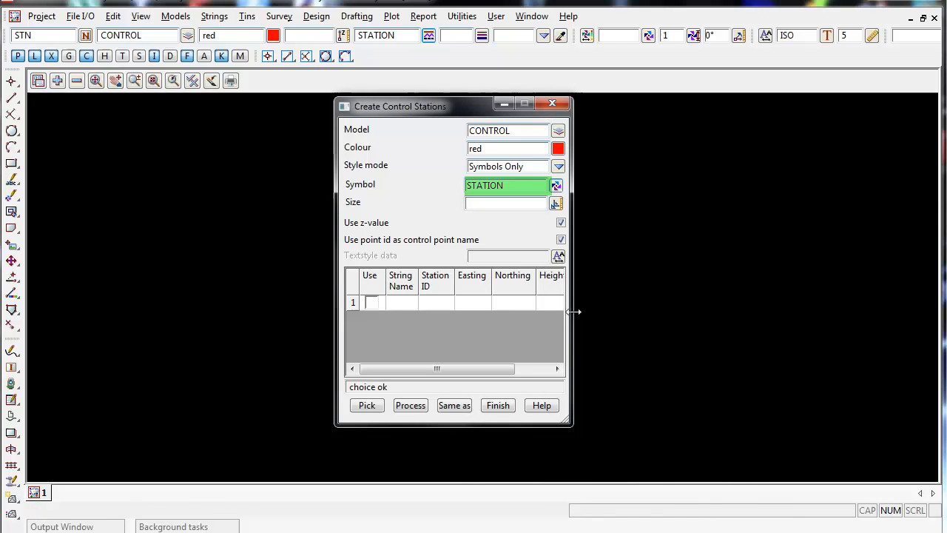
- Set symbol size 1, Arial 1 centre text style, and turn off point-id naming
left_click(507, 203)
type("1")
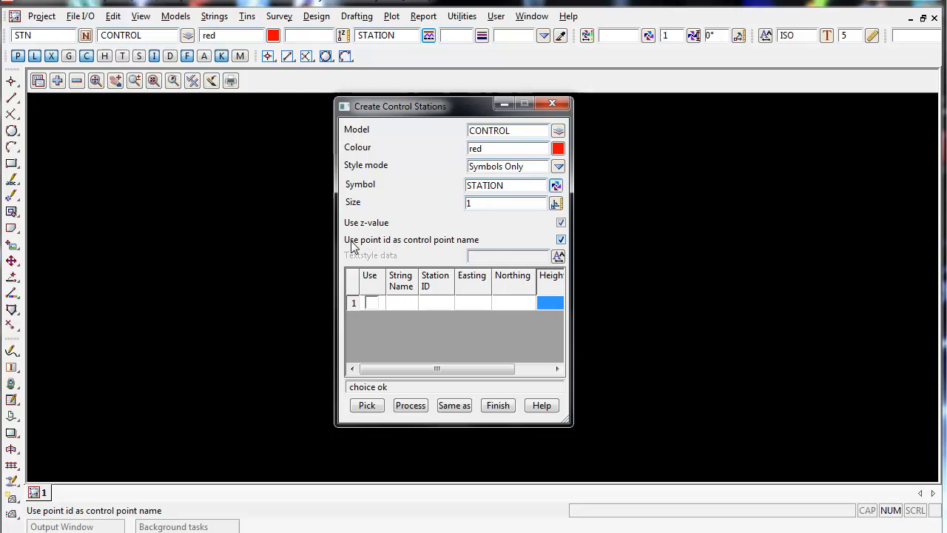
mouse_move(374, 248)
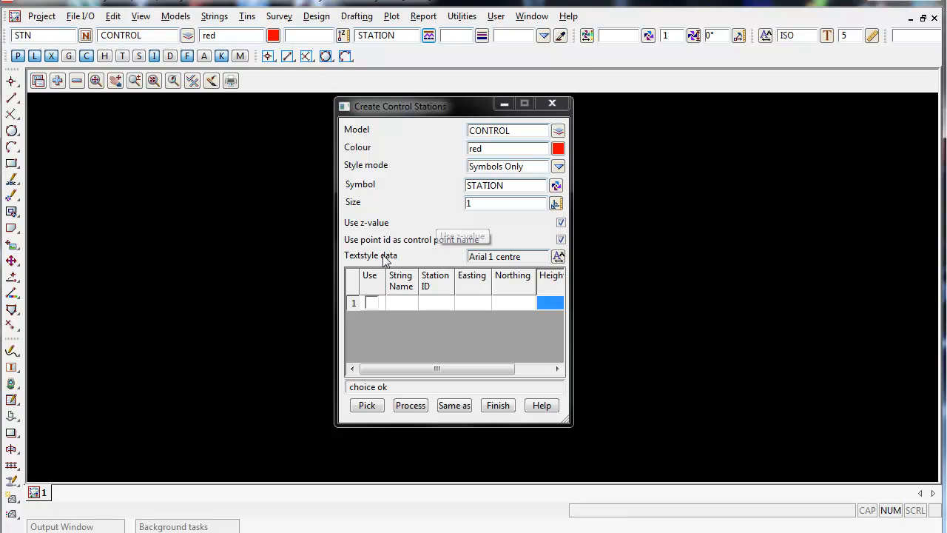
left_click(556, 256)
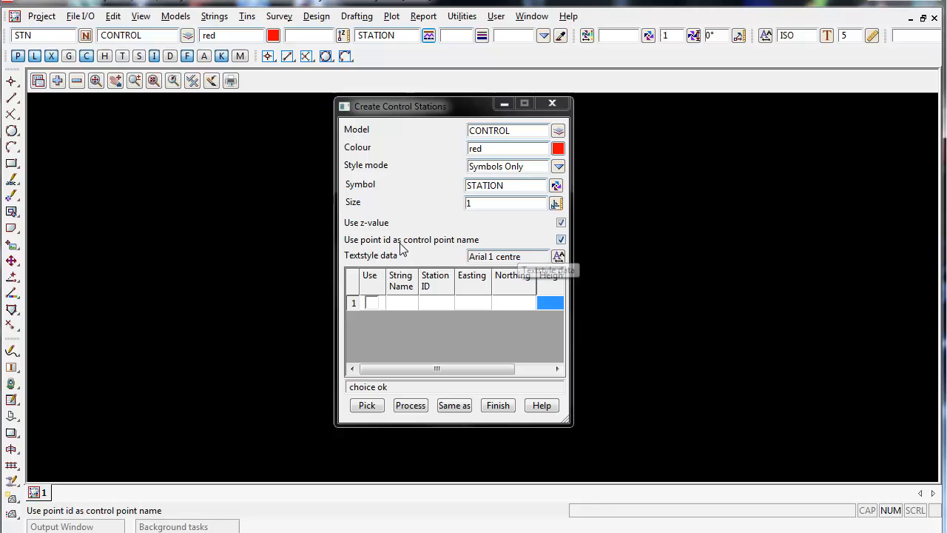
mouse_move(540, 245)
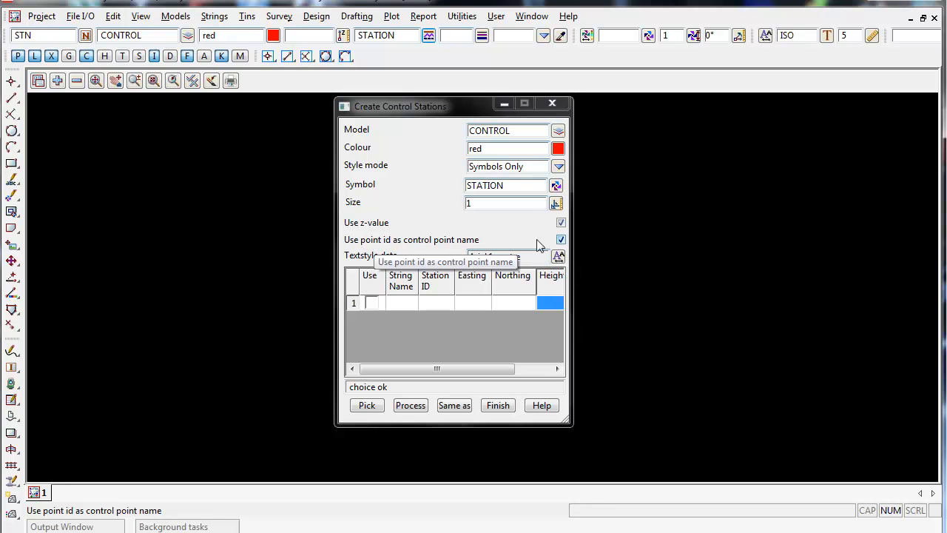
left_click(561, 239)
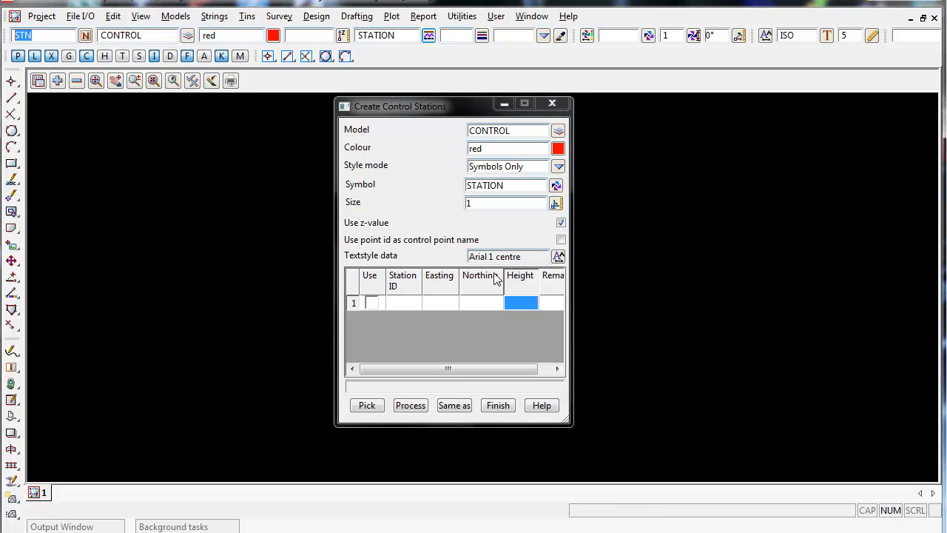
mouse_move(561, 239)
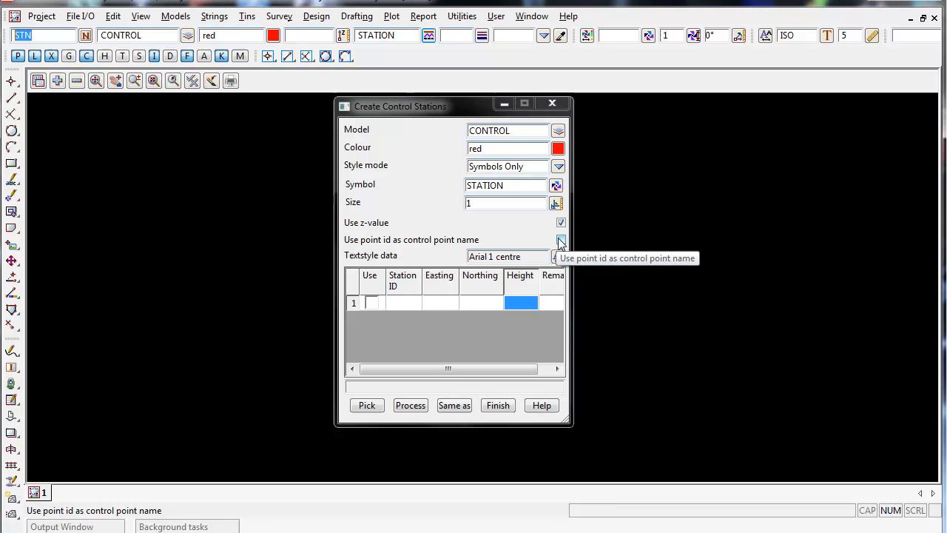
- Turn point-id naming back on and select the first station table row
left_click(561, 239)
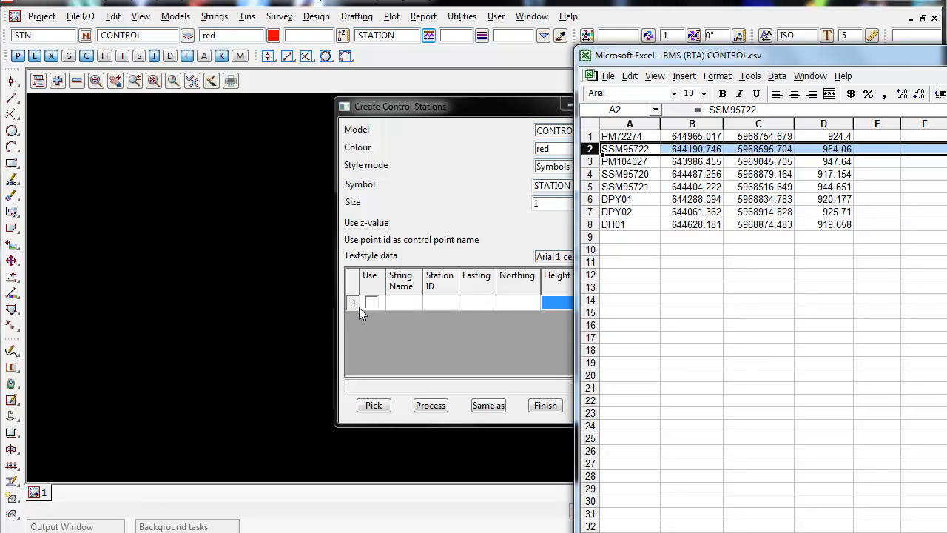
left_click(614, 224)
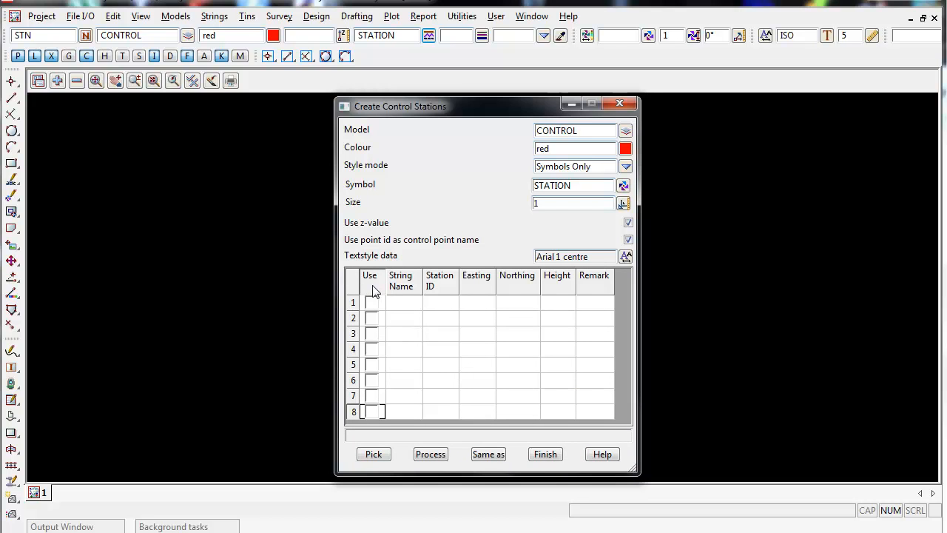
- Select the first station row and the String Name column as paste target
left_click(439, 280)
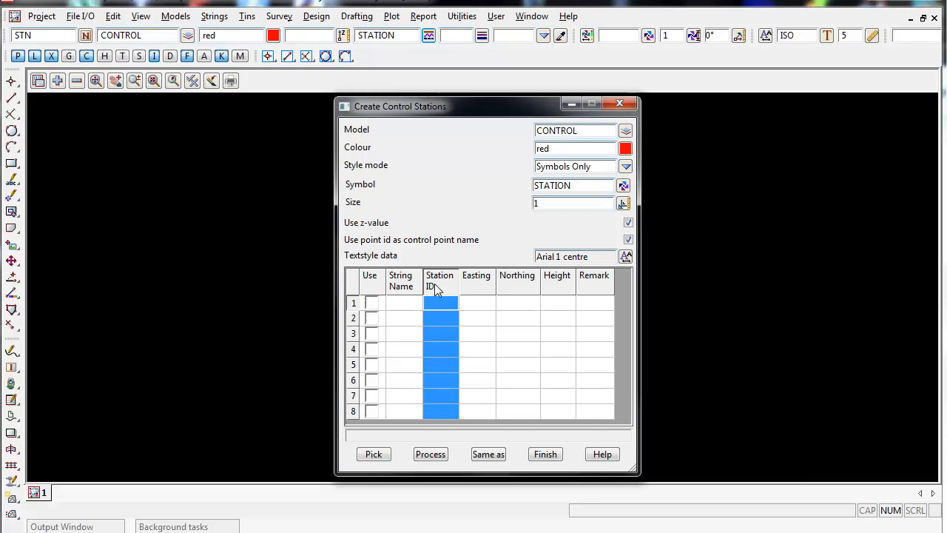
mouse_move(524, 289)
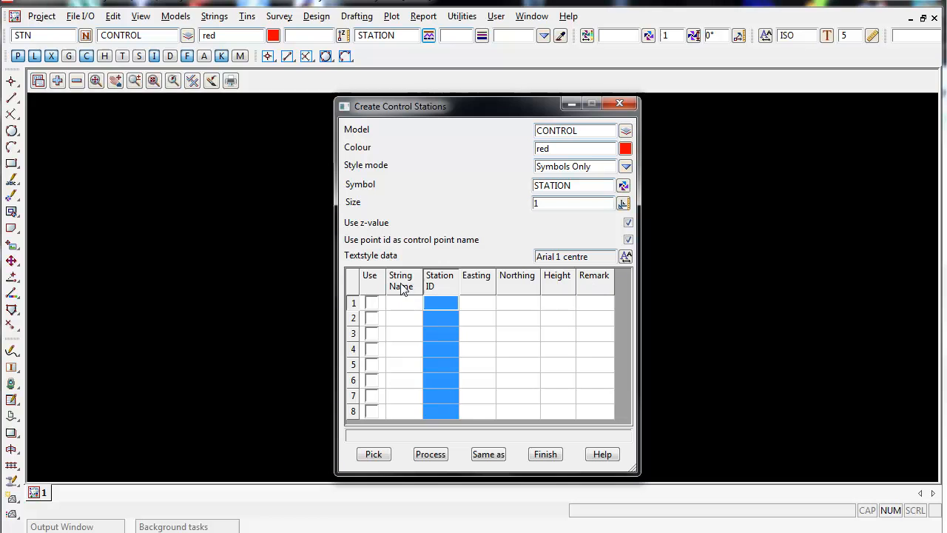
left_click(400, 281)
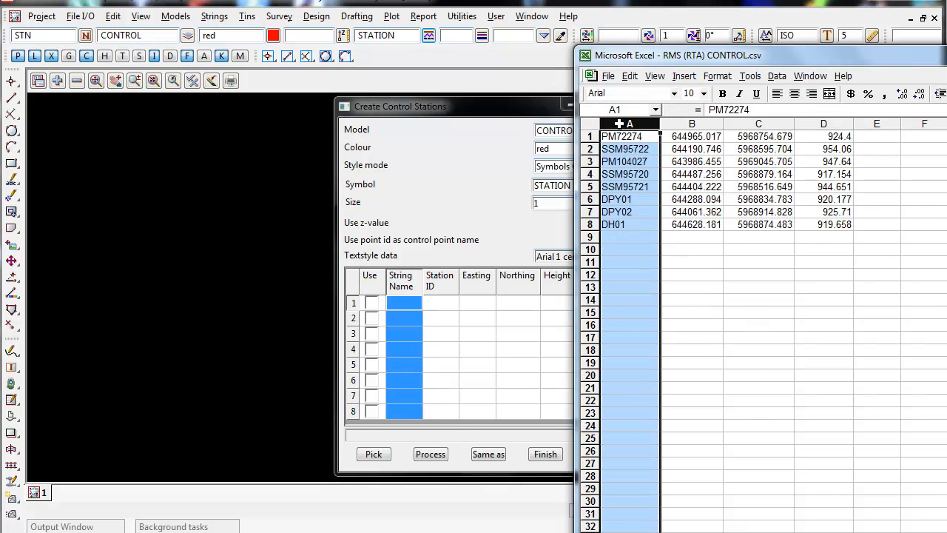
- Insert a blank column before the Excel point IDs, then select and copy the sheet
right_click(625, 124)
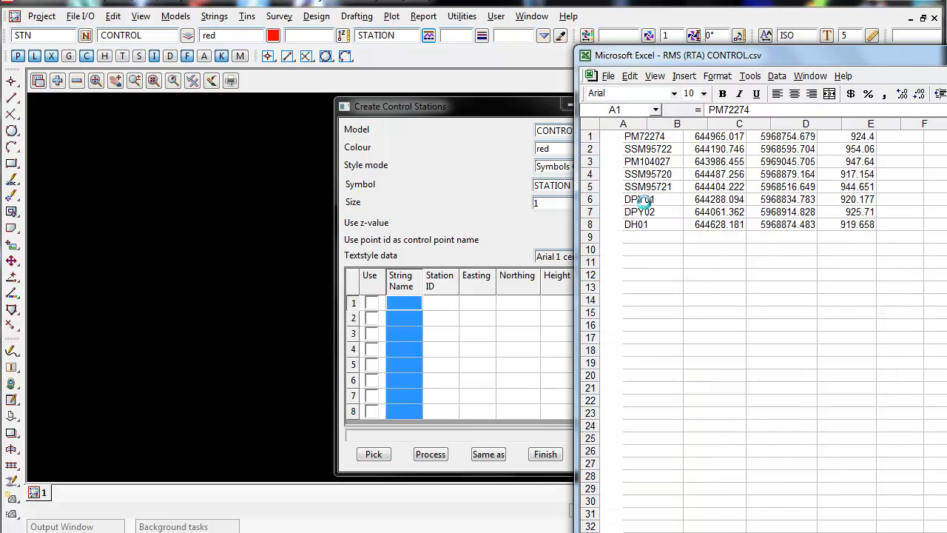
right_click(623, 123)
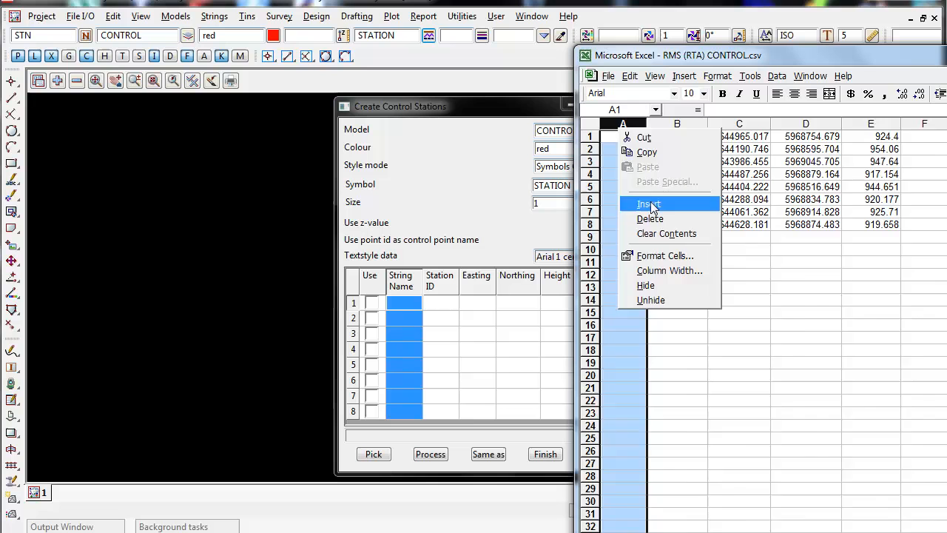
left_click(648, 205)
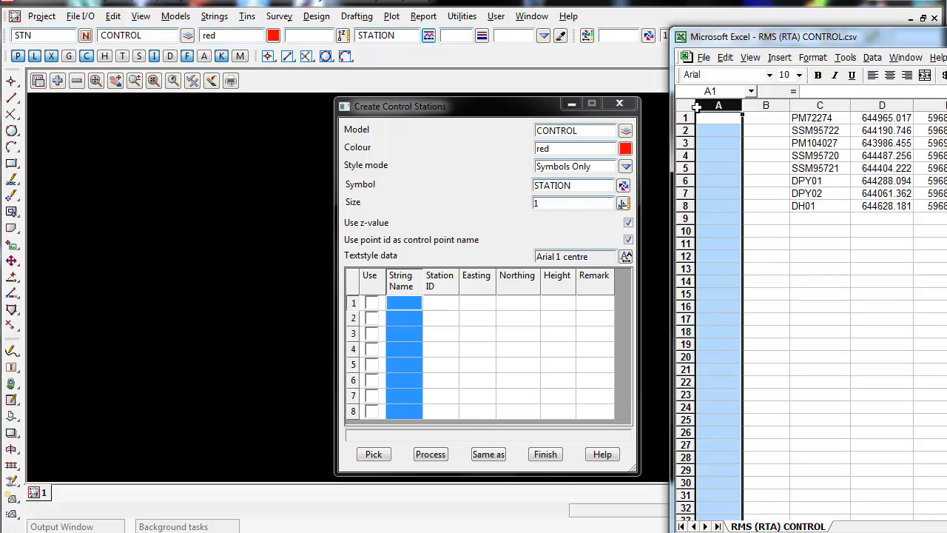
left_click(685, 105)
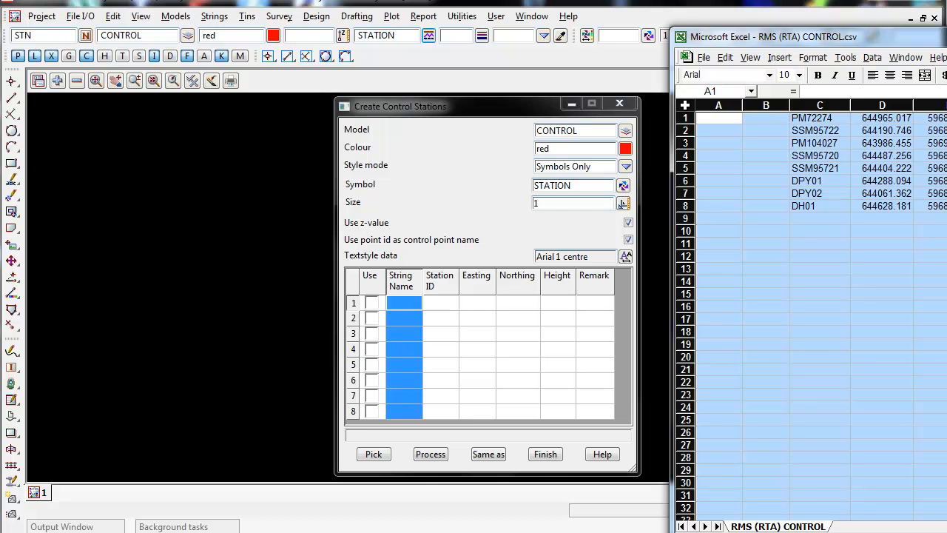
right_click(718, 118)
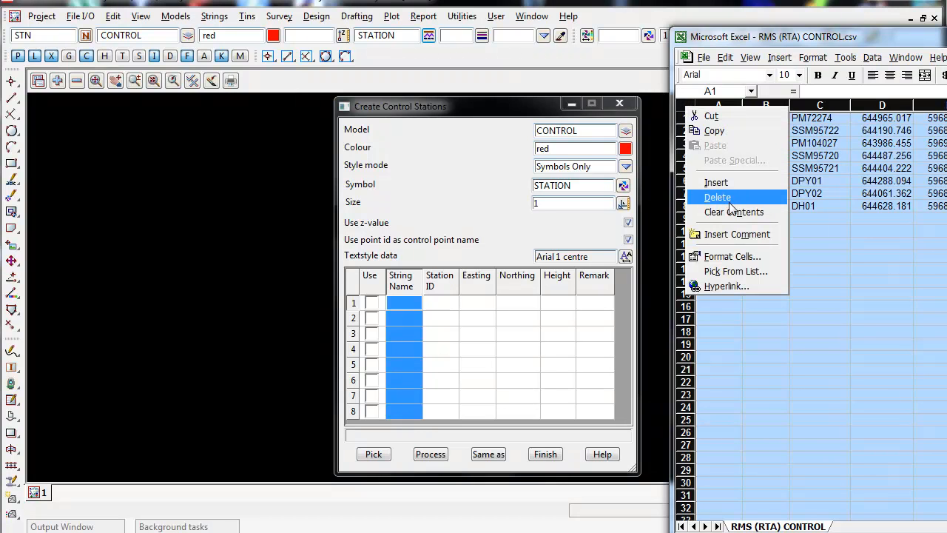
mouse_move(714, 131)
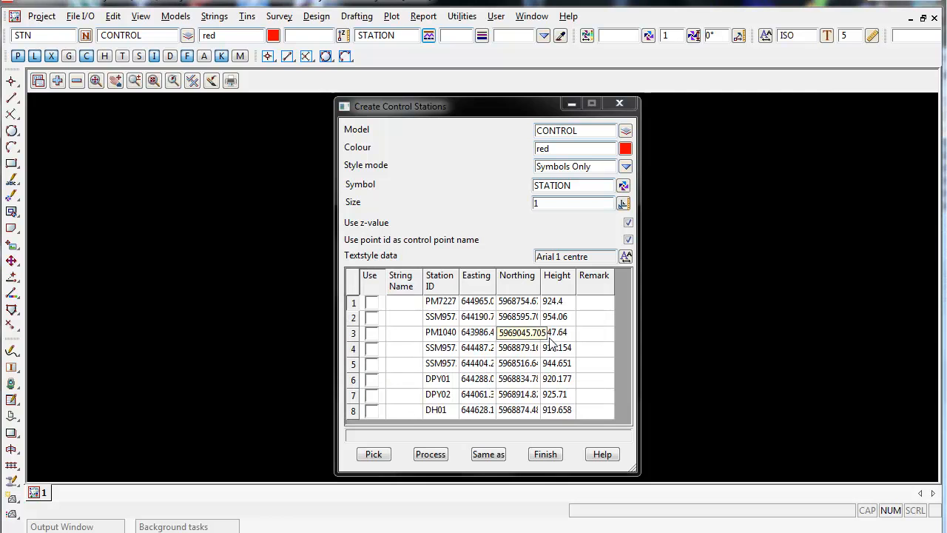
- Paste the eight coordinate rows and fill every String Name with STN
left_click(477, 317)
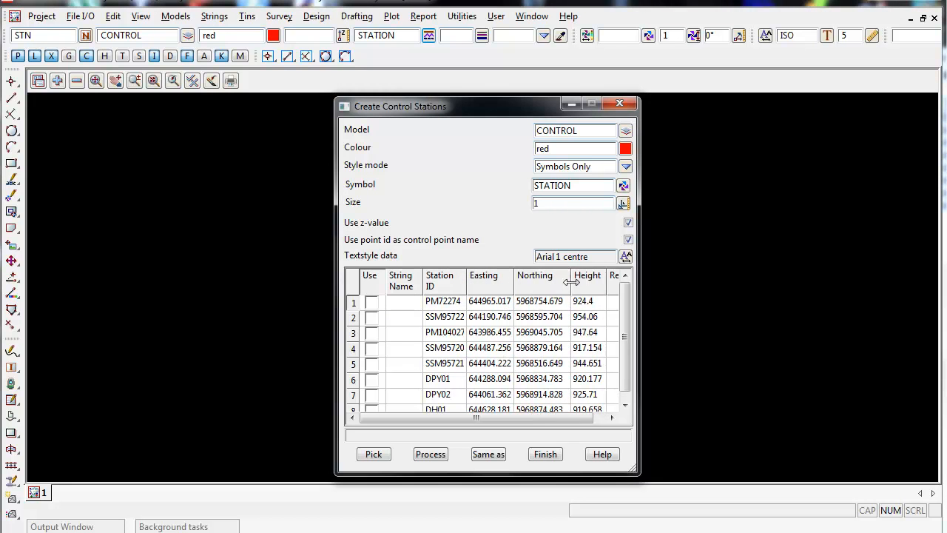
mouse_move(437, 282)
type("STN")
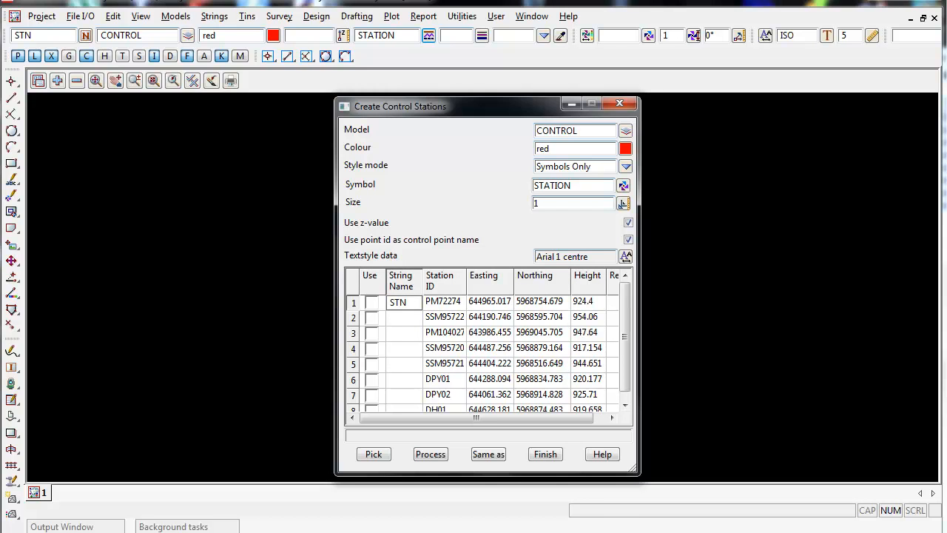
double_click(398, 301)
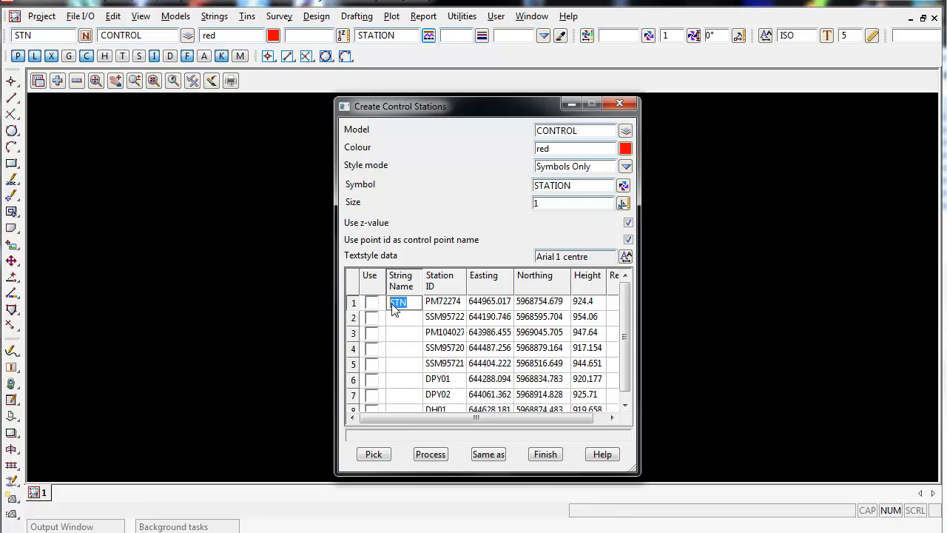
mouse_move(398, 323)
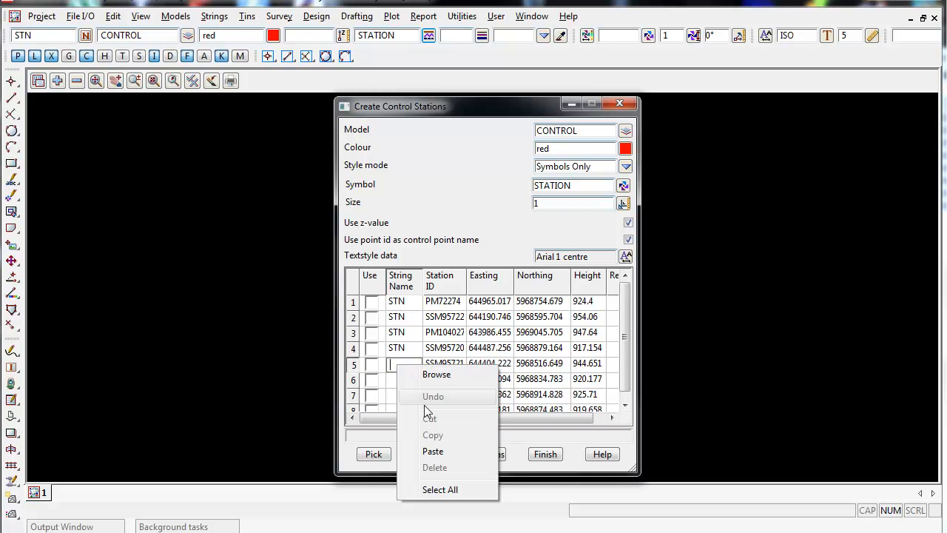
left_click(433, 451)
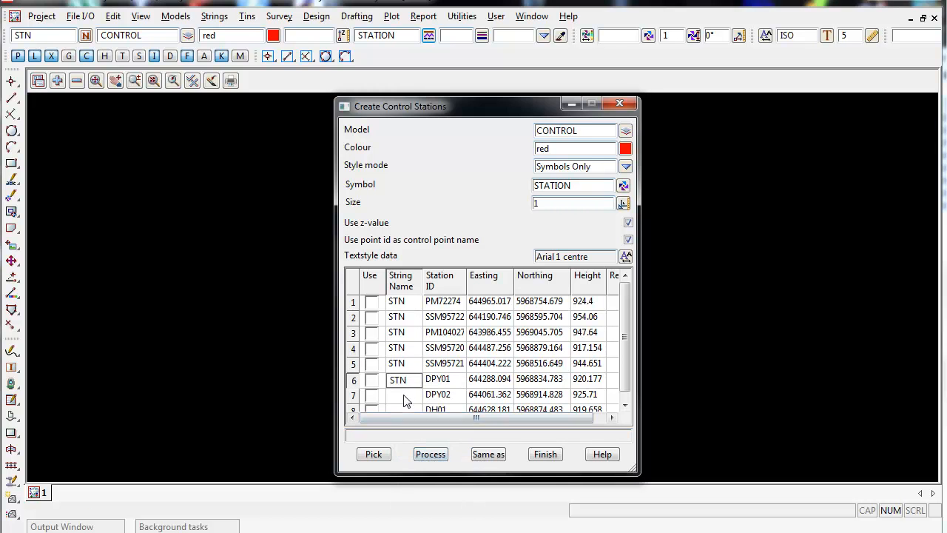
left_click(403, 394)
type("STN")
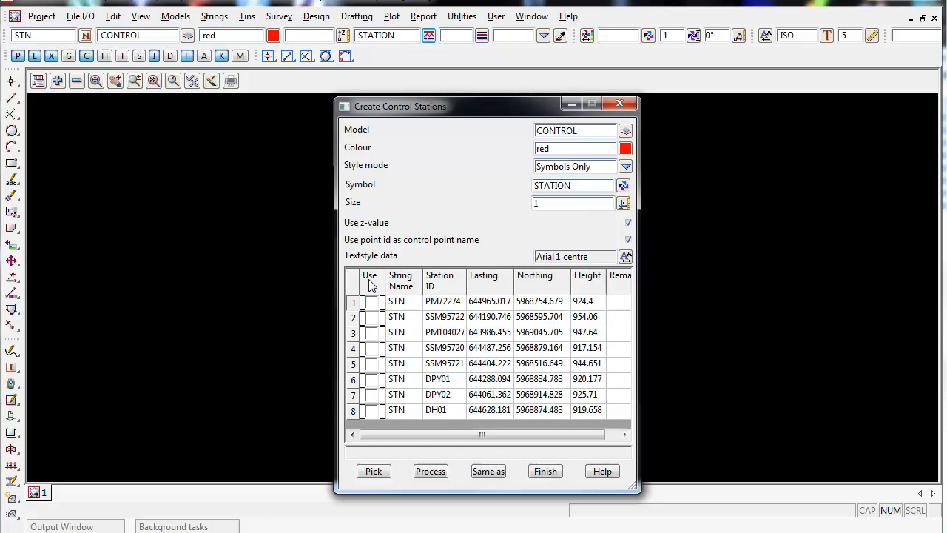
- Tick Use for all eight stations and process the table
right_click(369, 275)
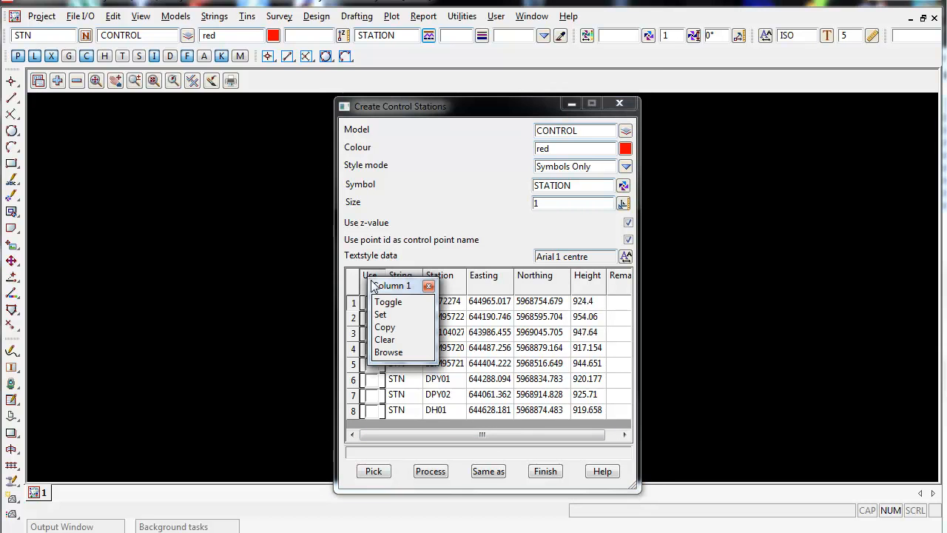
mouse_move(383, 320)
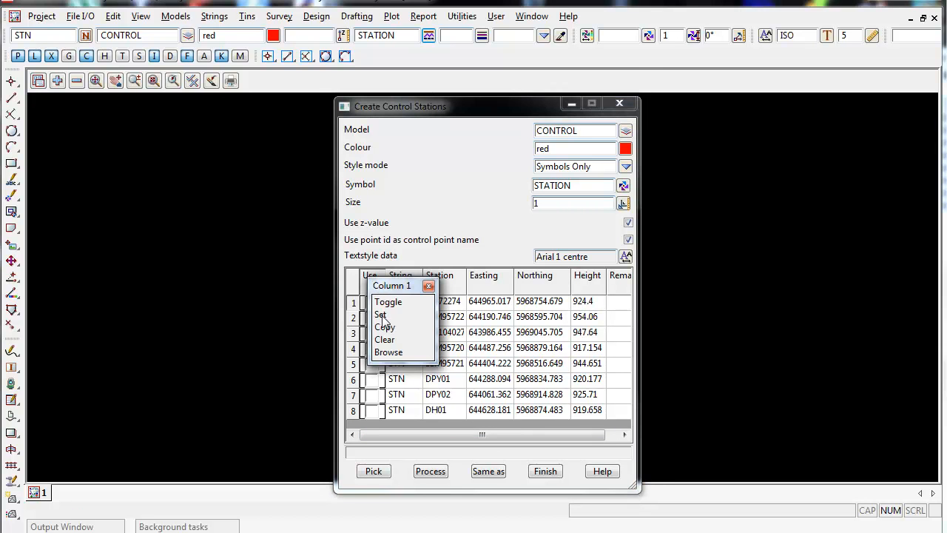
left_click(380, 313)
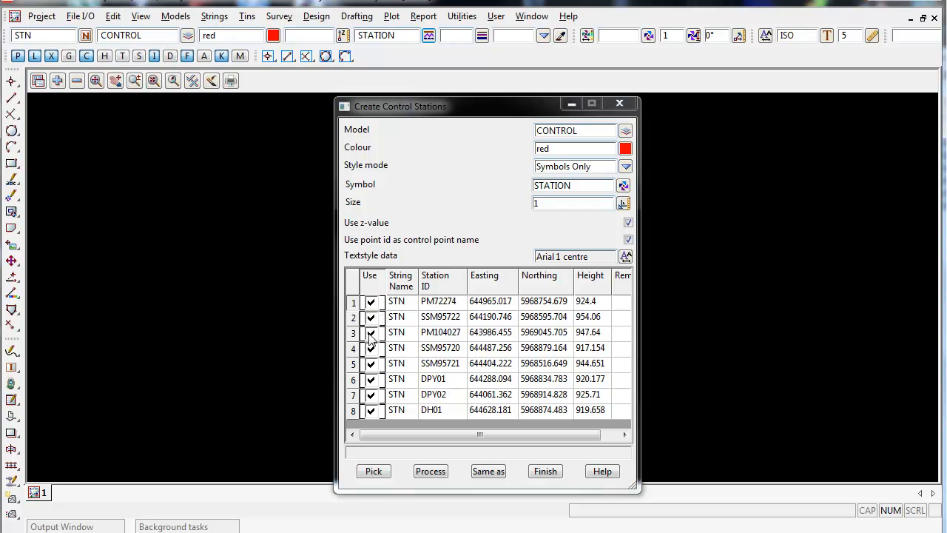
mouse_move(433, 331)
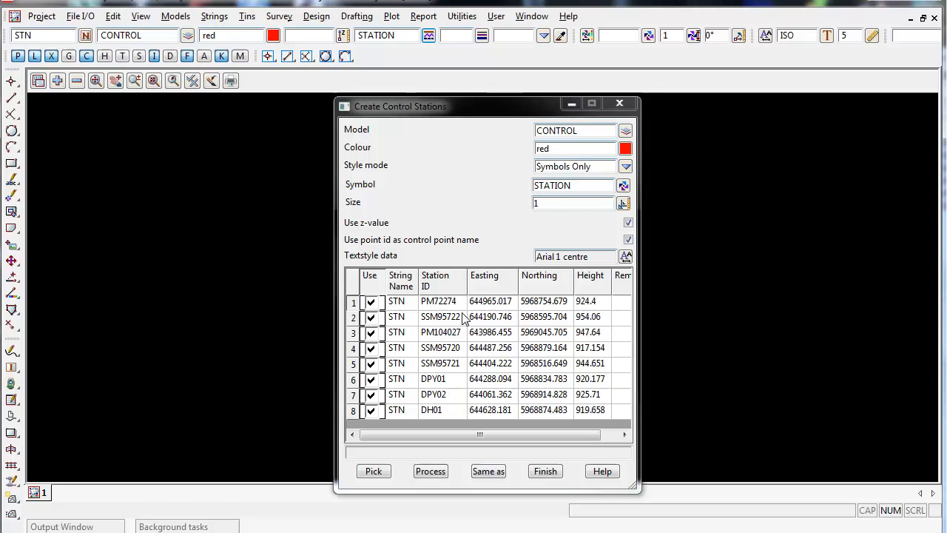
left_click(430, 471)
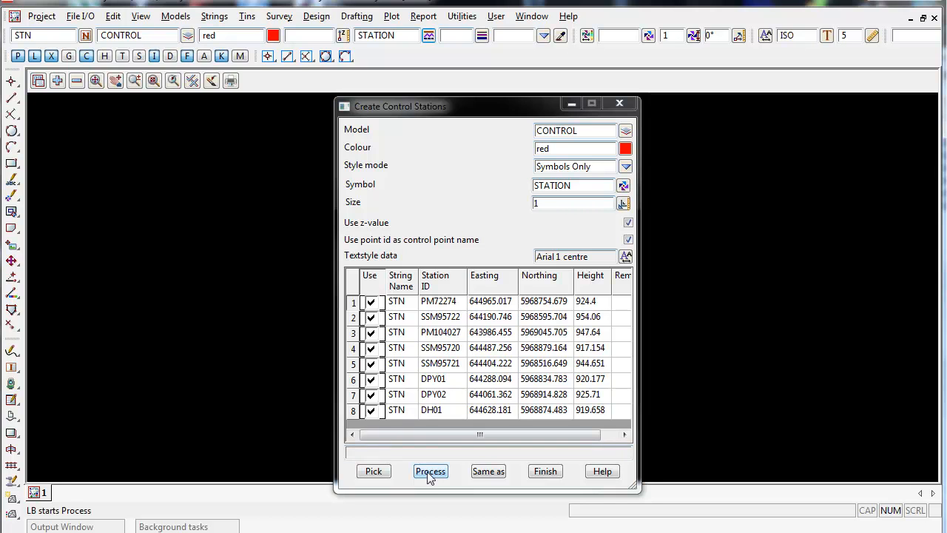
left_click(430, 471)
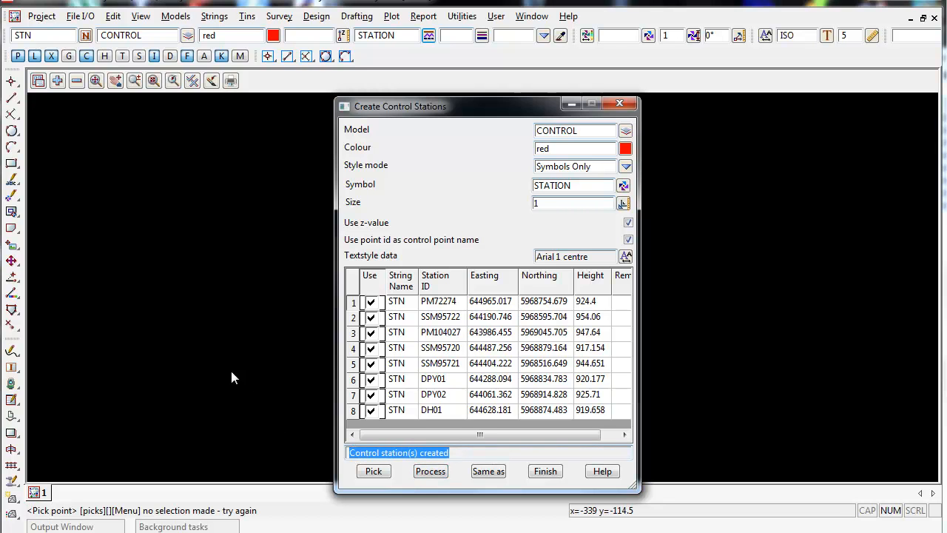
mouse_move(256, 375)
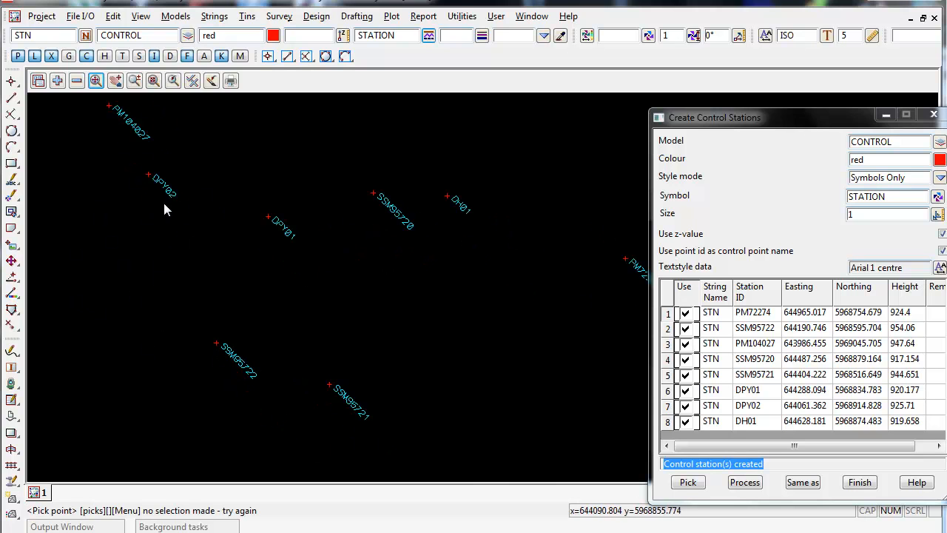
mouse_move(259, 329)
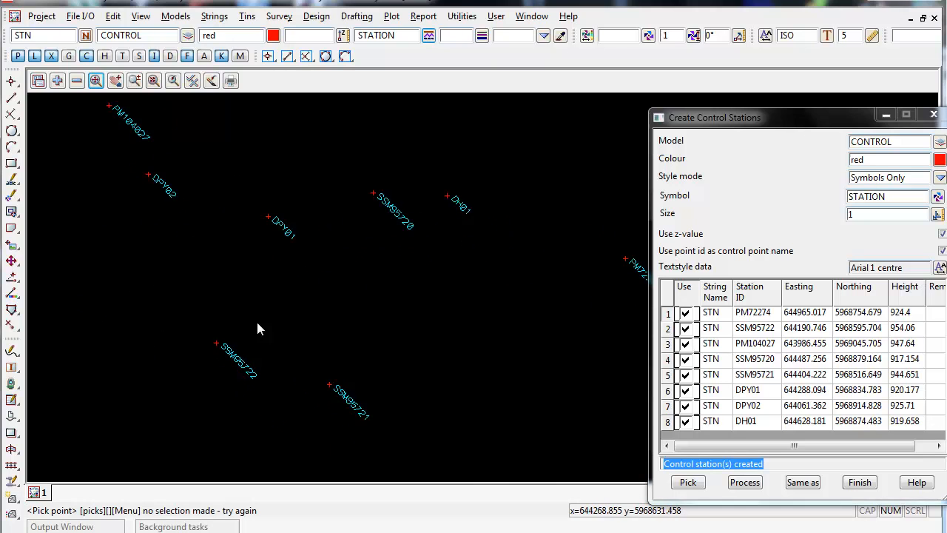